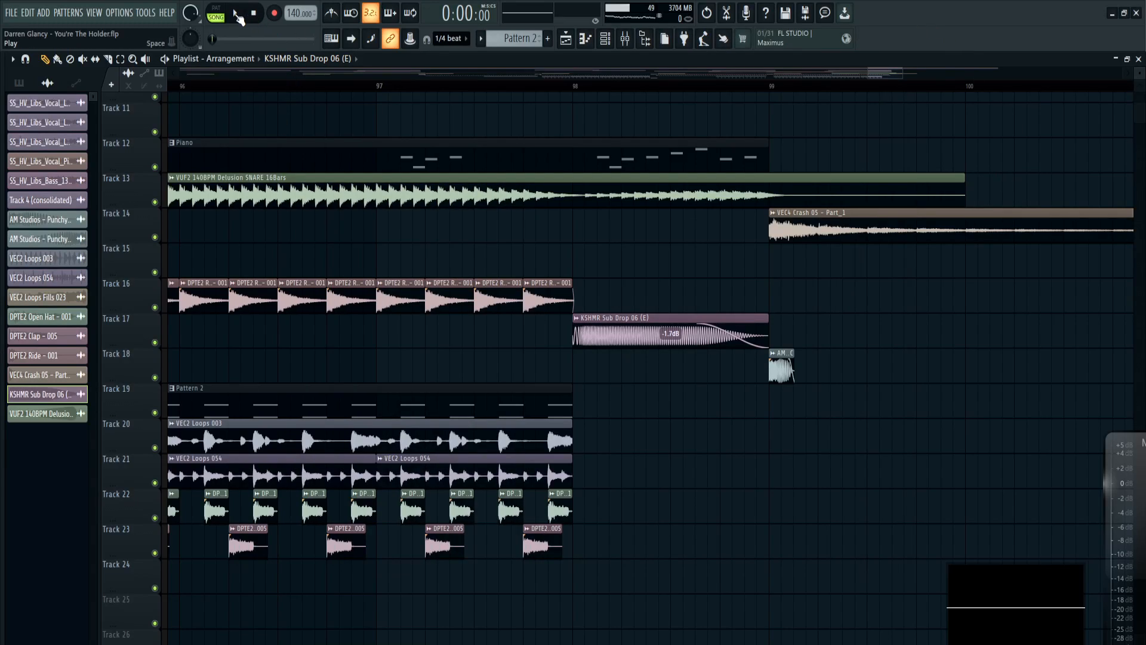
- Play the song arrangement of drum loops, crashes, sub drop and piano from the transport bar
click(235, 14)
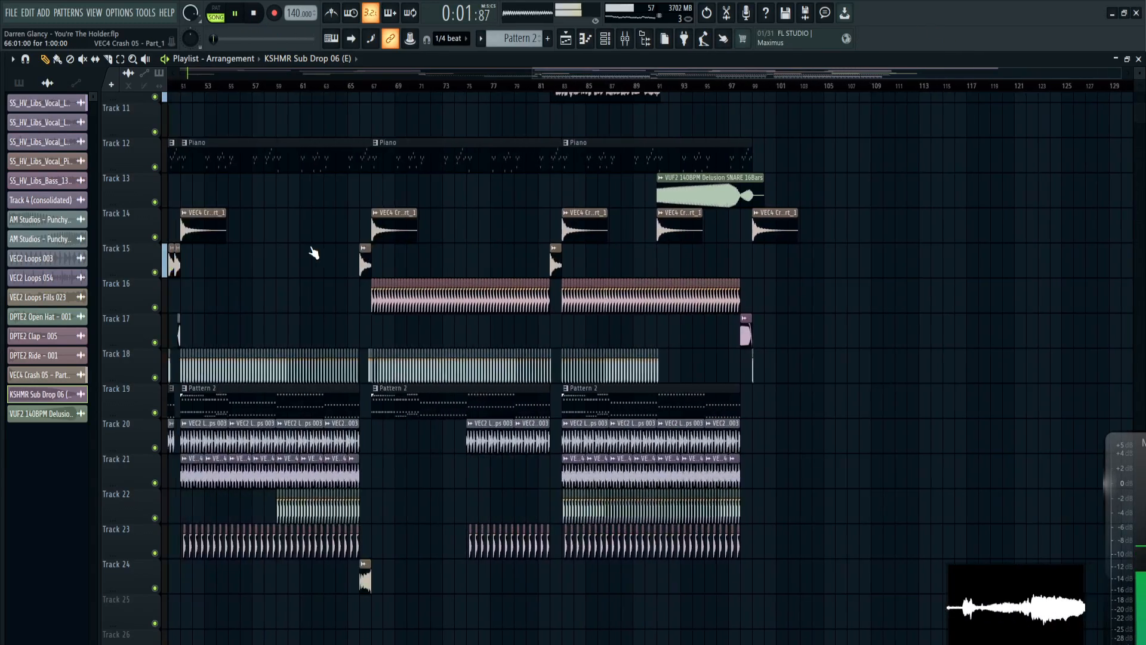